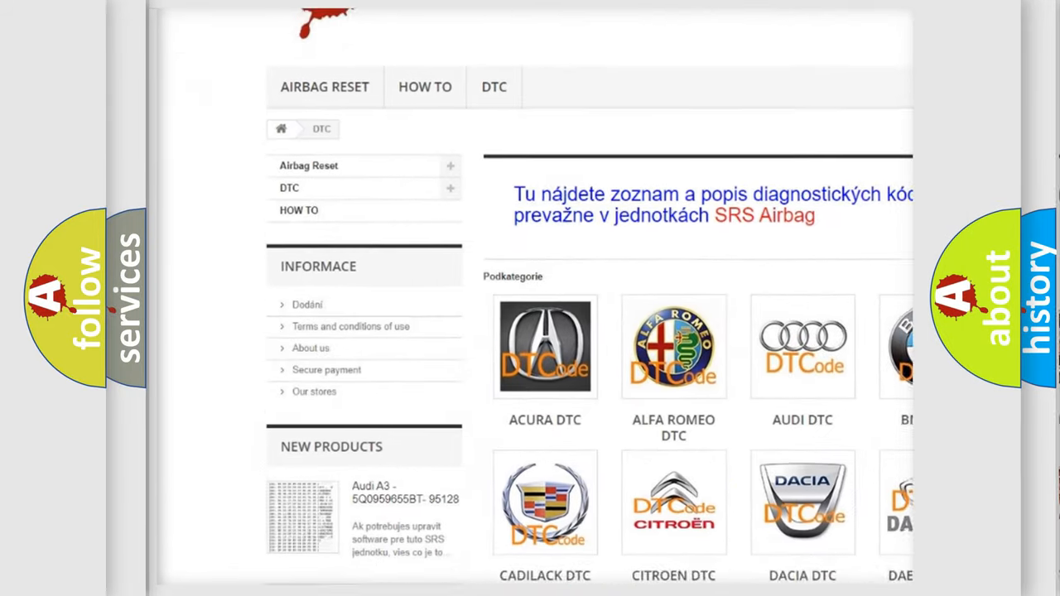
Step: Scroll past the car-brand logos down to the list of diagnostic trouble codes
scroll("down", 3)
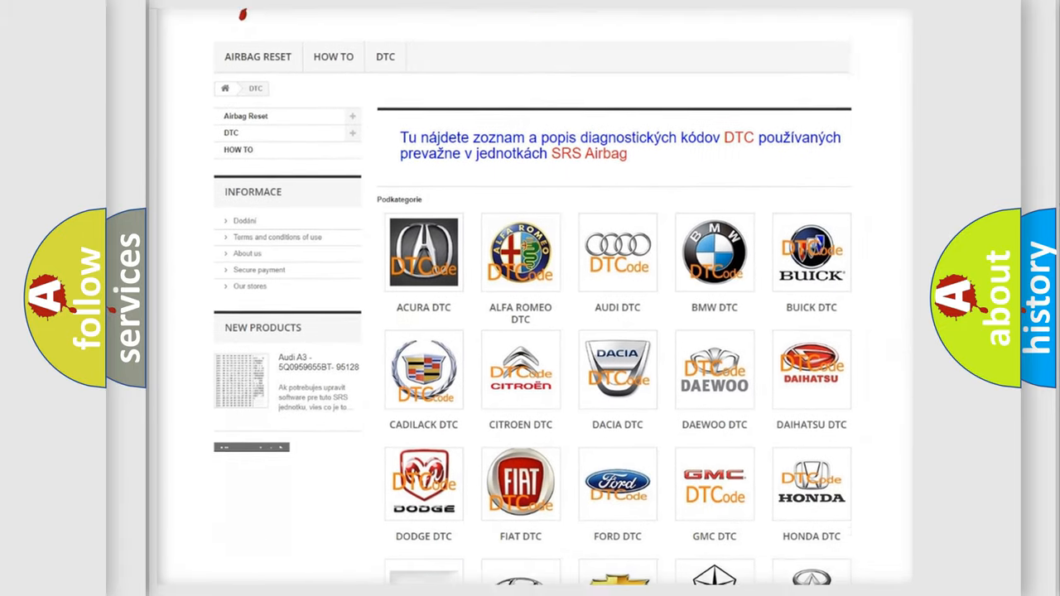
scroll("down", 3)
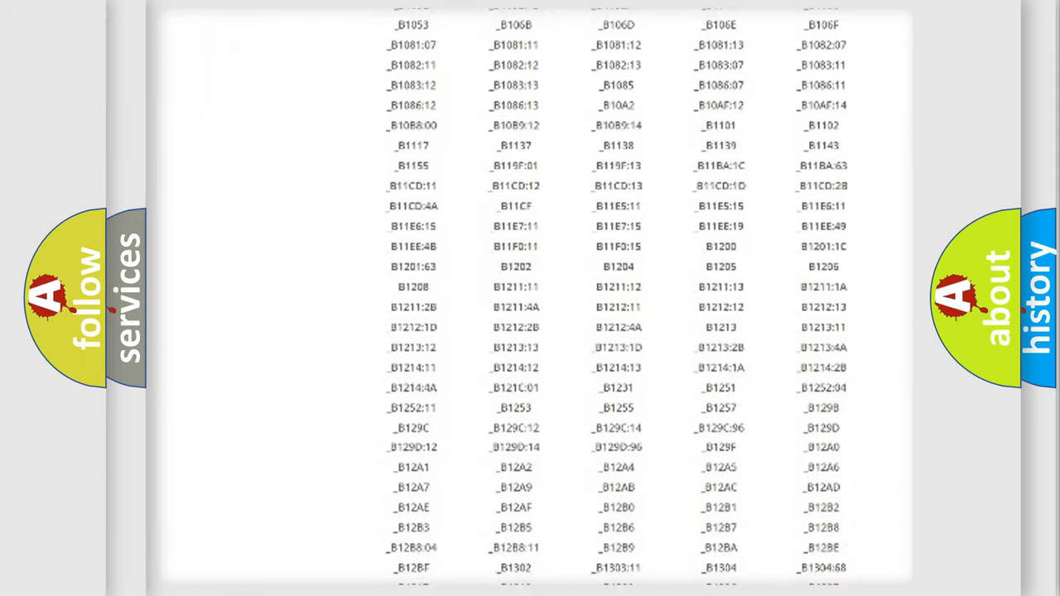
scroll("down", 3)
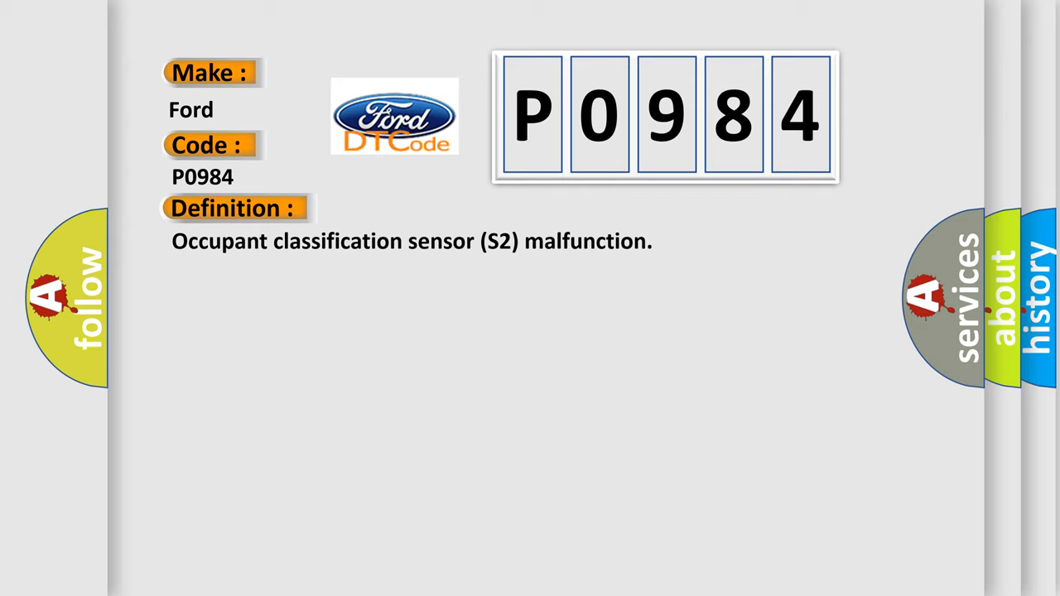
Step: Advance the Ford P0984 slide from its definition to the occupant classification ECU fault description
left_click(430, 208)
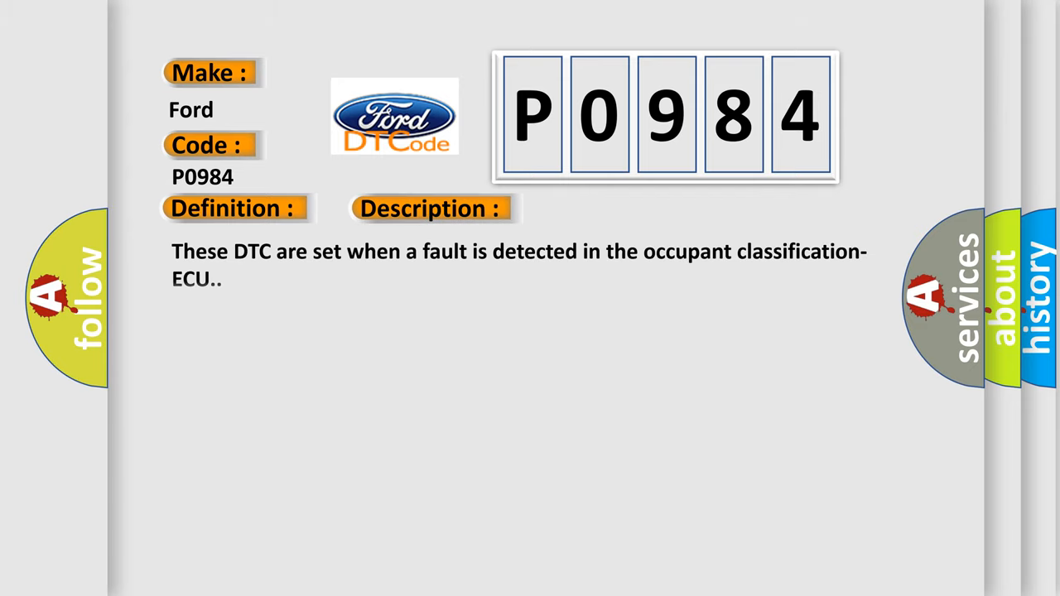